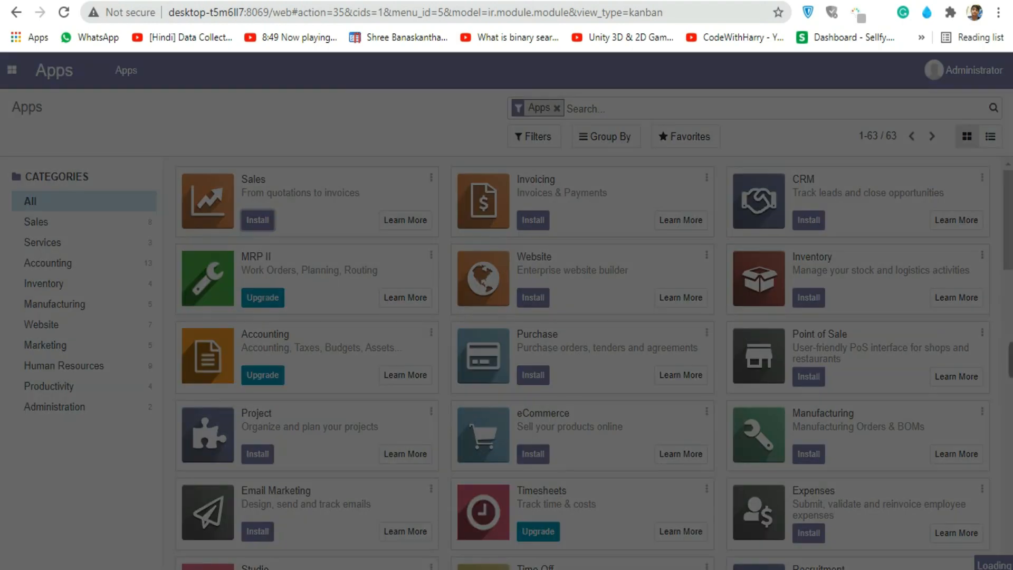
- Install the Sales app from the Apps catalogue
{"action": "left_click", "coordinate": [533, 297]}
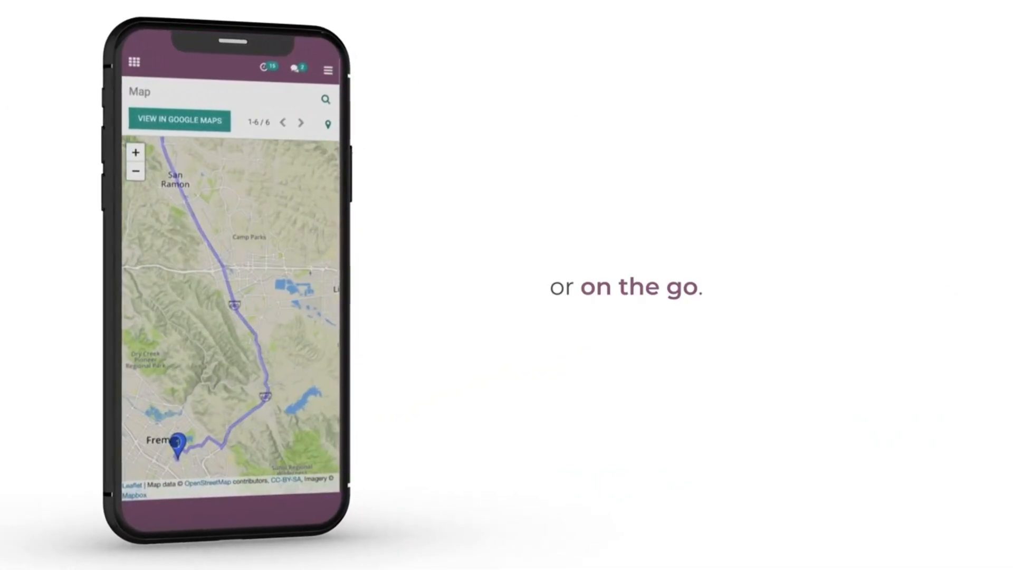
- Bring up the apps menu from the empty Discuss inbox
{"action": "left_click", "coordinate": [180, 450]}
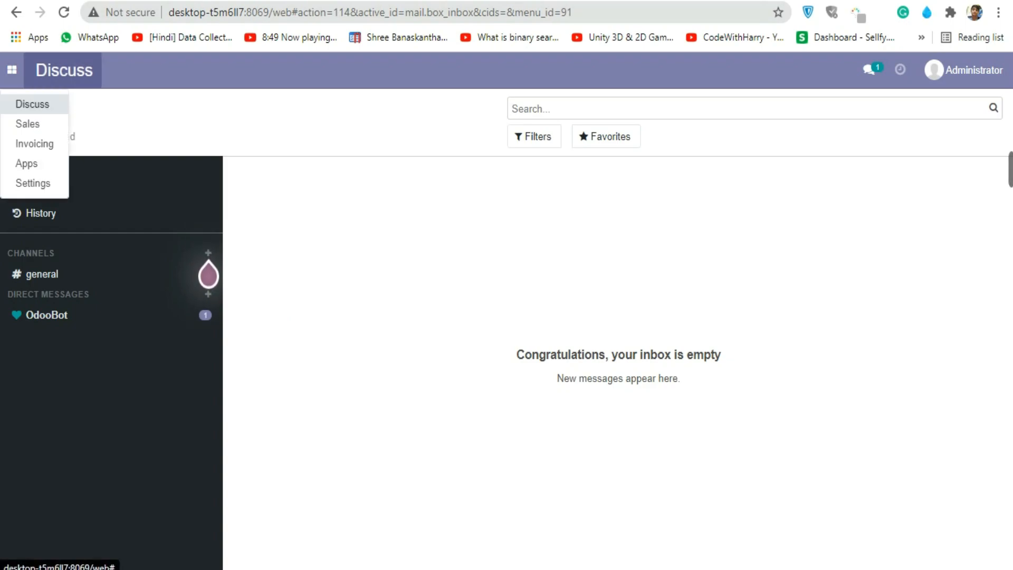
{"action": "left_click", "coordinate": [28, 123]}
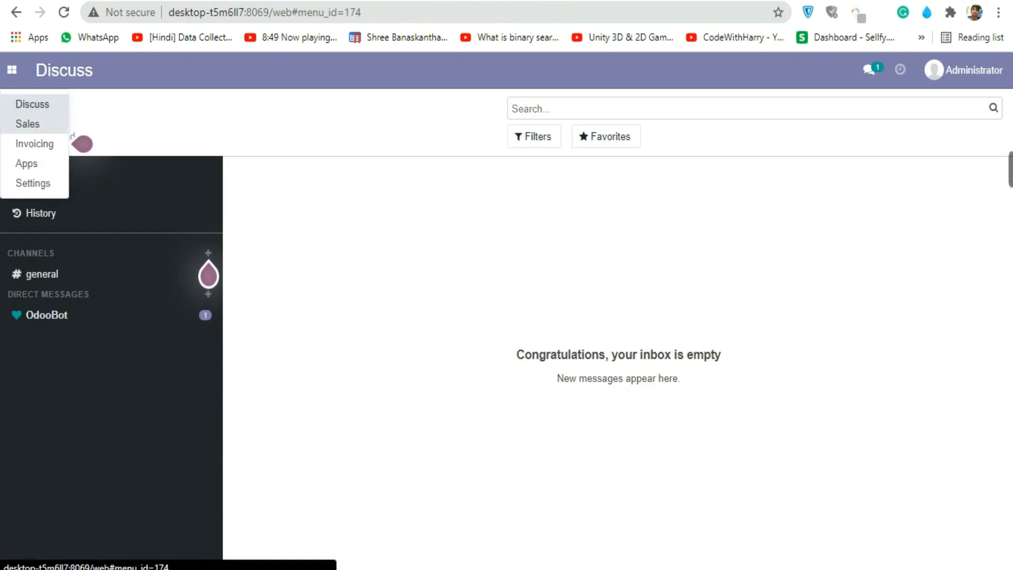
- Open the Sales app to its quotations list with onboarding steps
{"action": "left_click", "coordinate": [25, 123]}
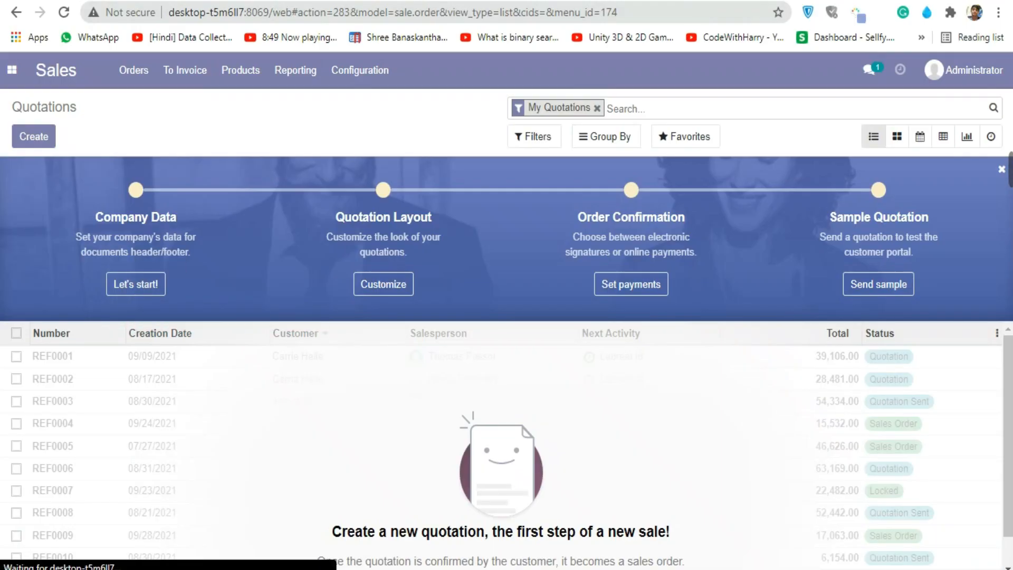
- Start the company-data step, name the company allinonecode and upload the AIOC logo
{"action": "left_click", "coordinate": [135, 284]}
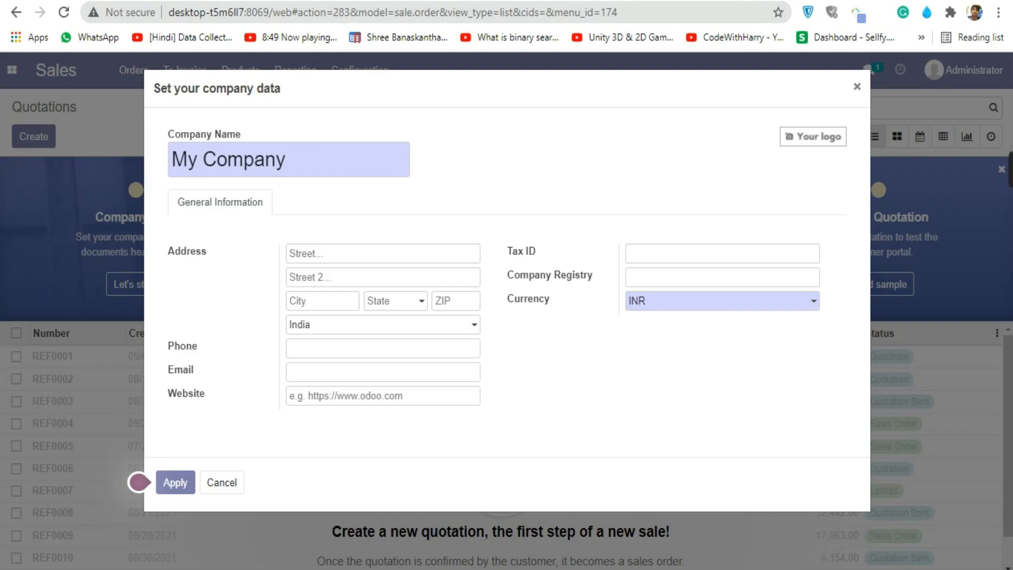
{"action": "left_click", "coordinate": [288, 159]}
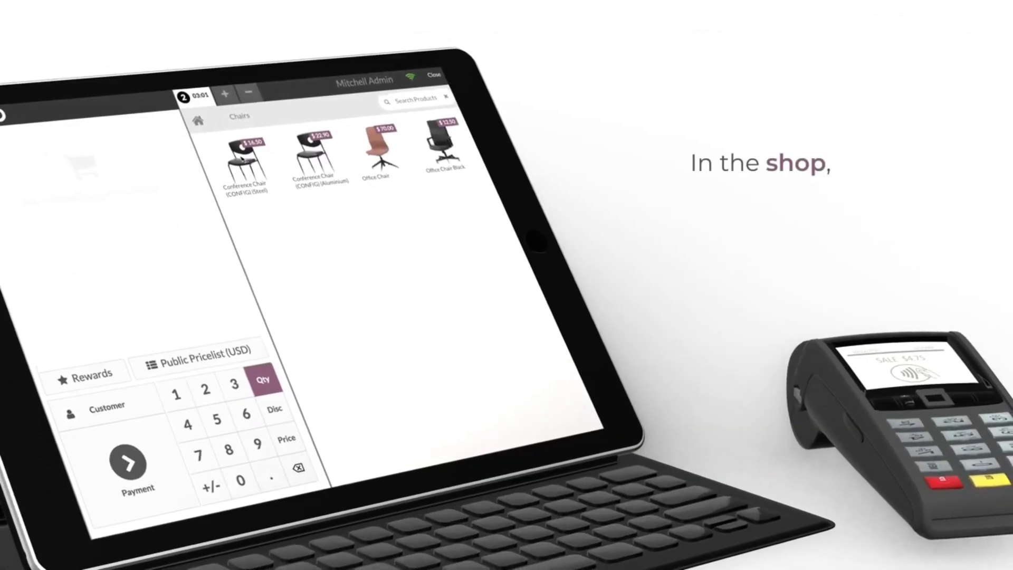
{"action": "left_click", "coordinate": [310, 156]}
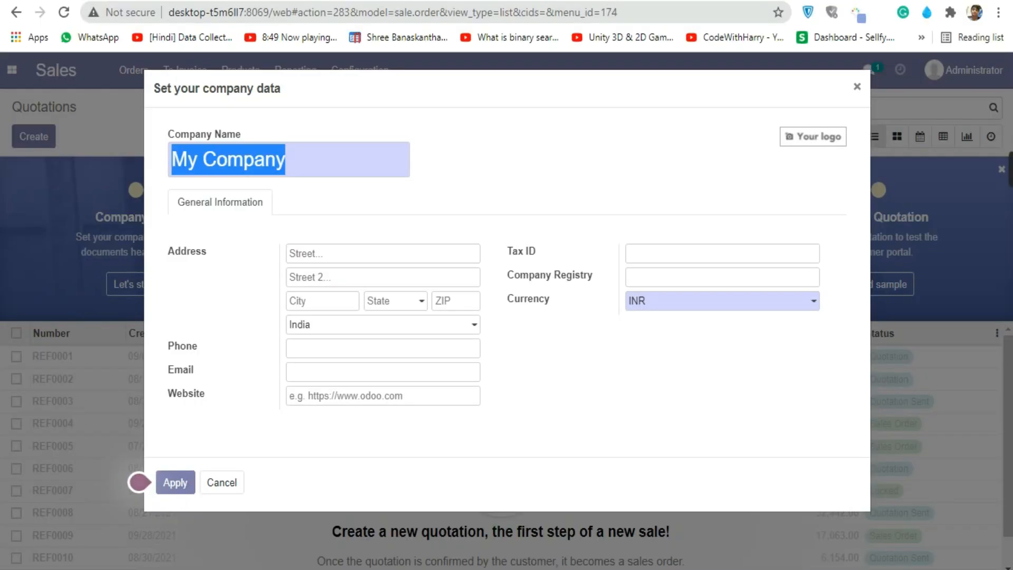
{"action": "type", "text": "allino"}
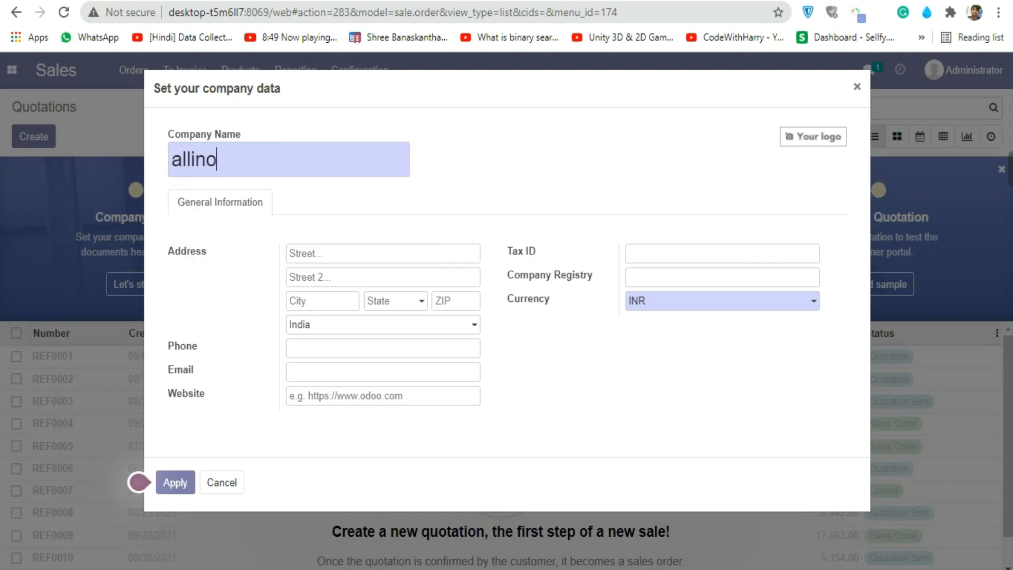
{"action": "type", "text": "necode"}
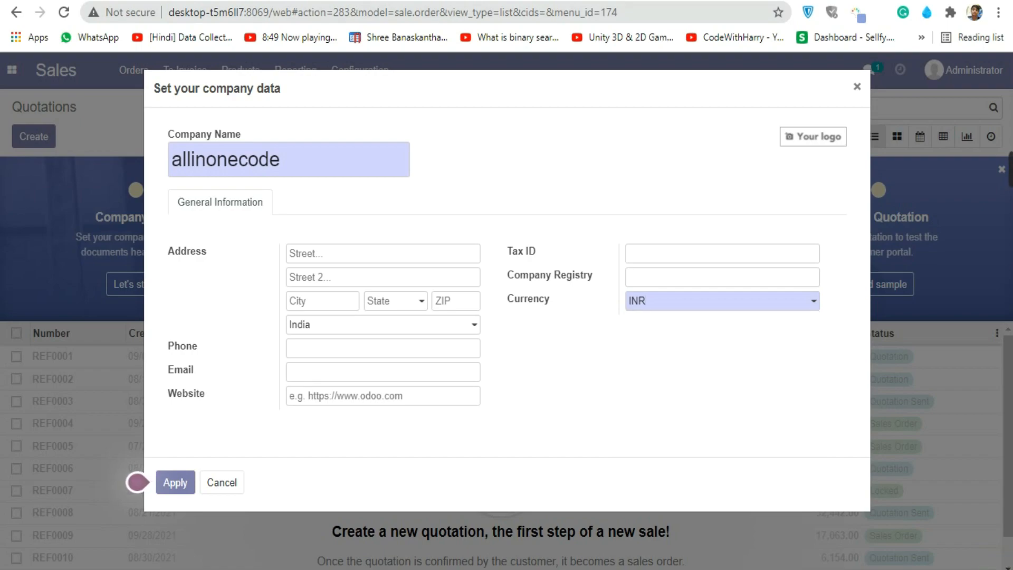
{"action": "left_click", "coordinate": [813, 137]}
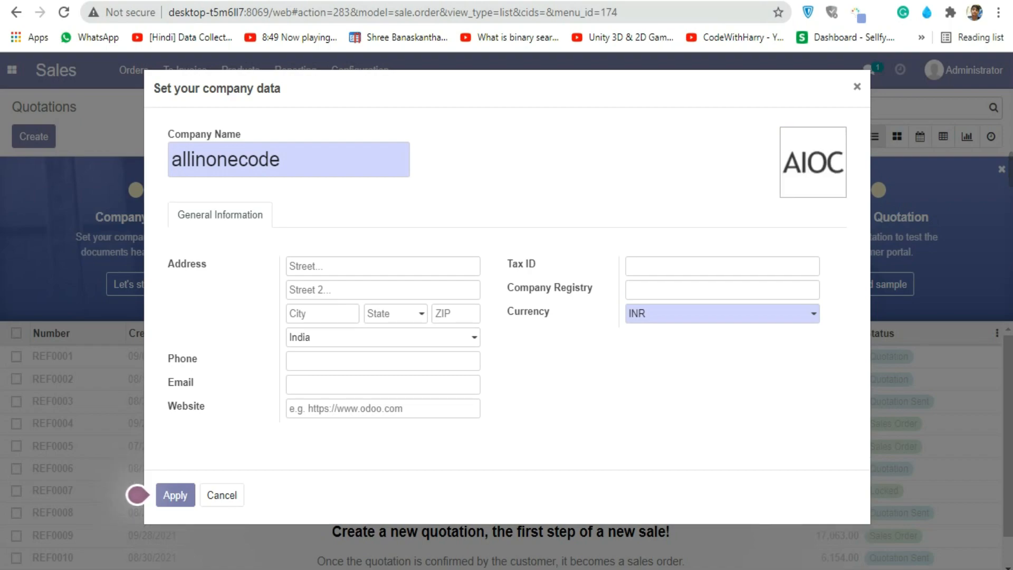